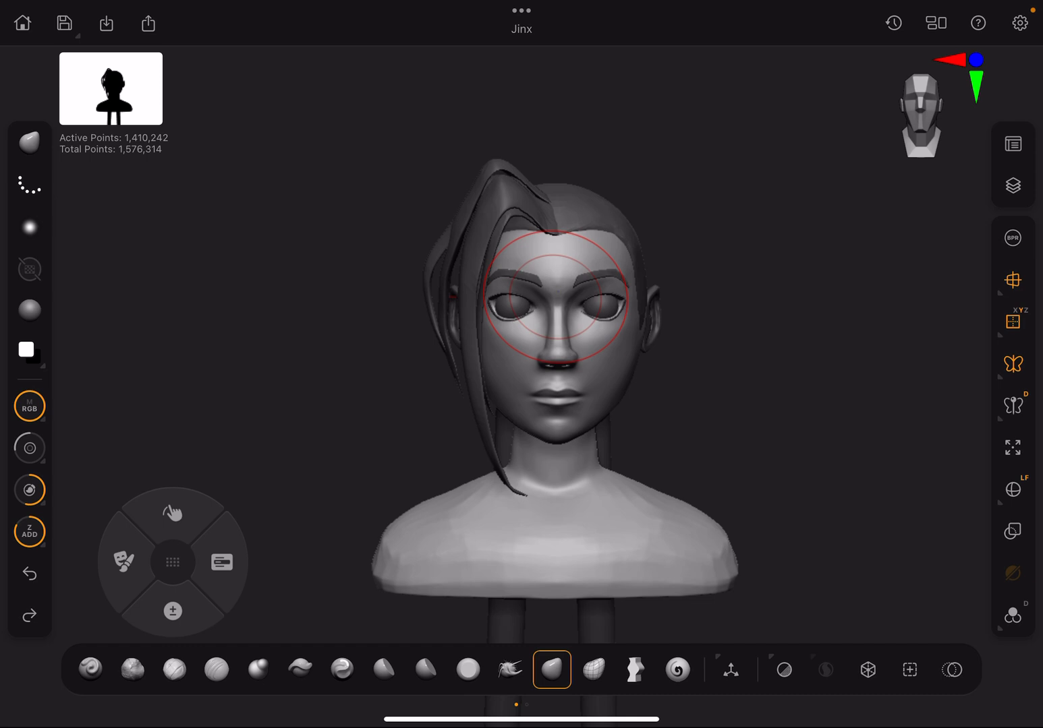
# - Activate the first hair sweep-profile subtool and scroll the Actions down to Merge
pyautogui.click(1012, 185)
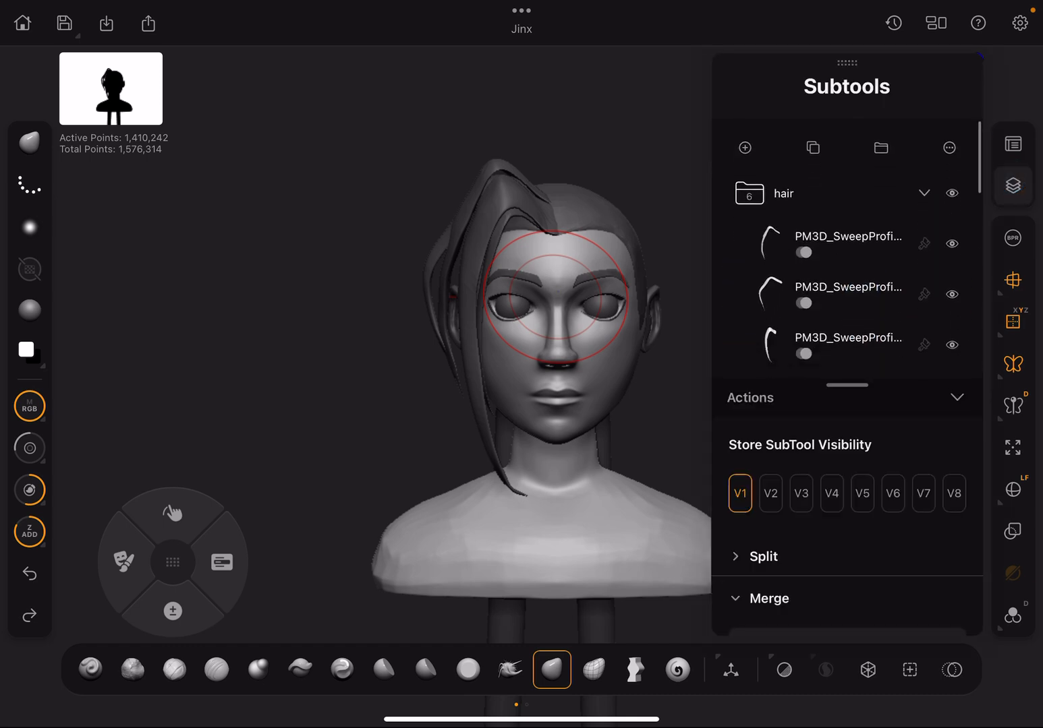
pyautogui.click(846, 236)
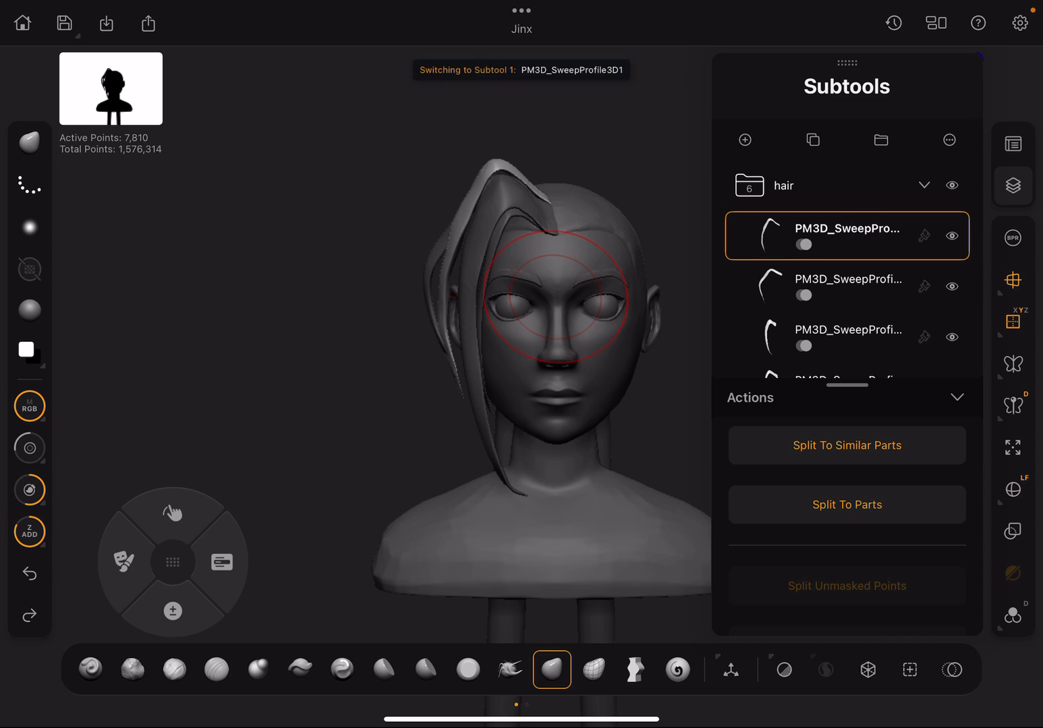
pyautogui.scroll(-3)
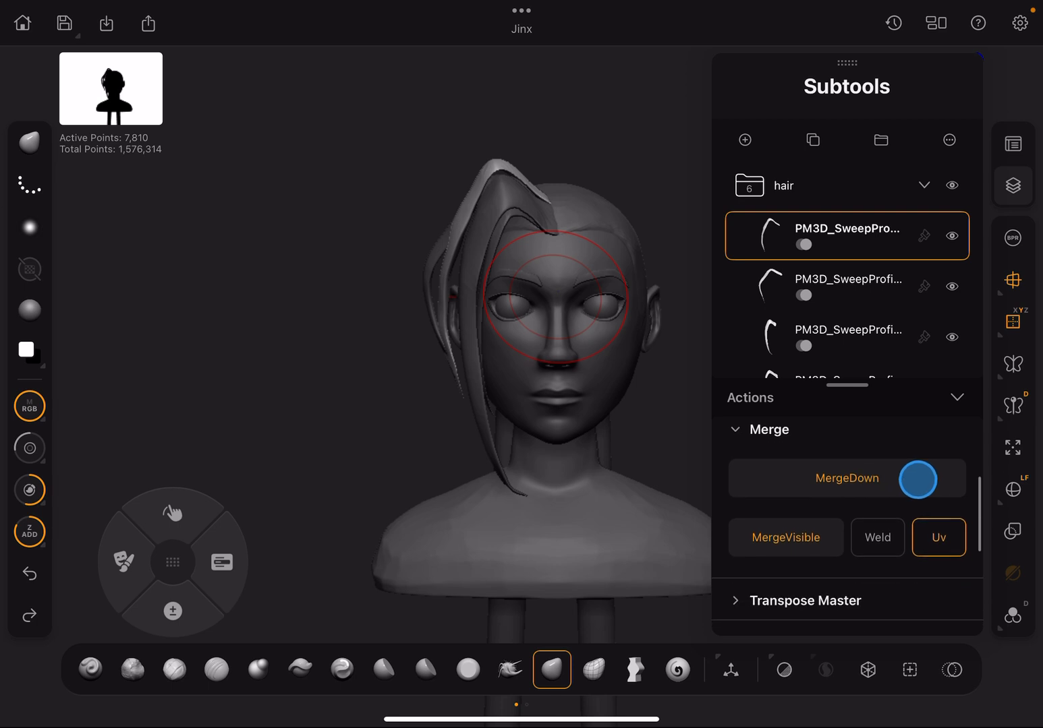
# - MergeDown the hair and remaining bust parts repeatedly into one combined subtool
pyautogui.click(917, 479)
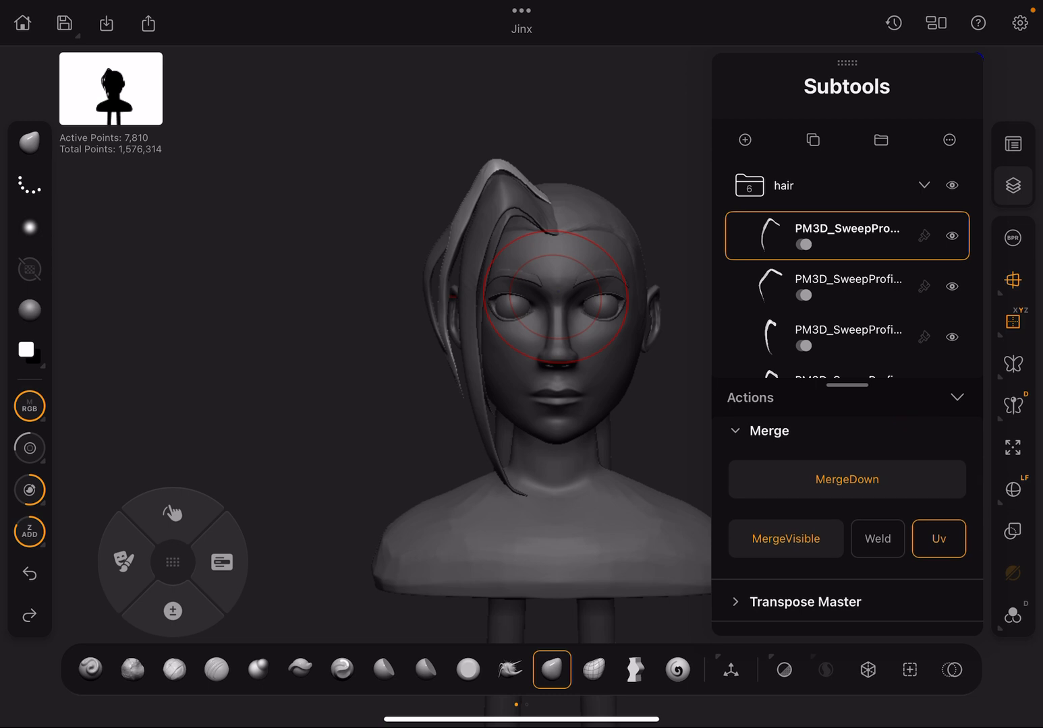
pyautogui.click(846, 479)
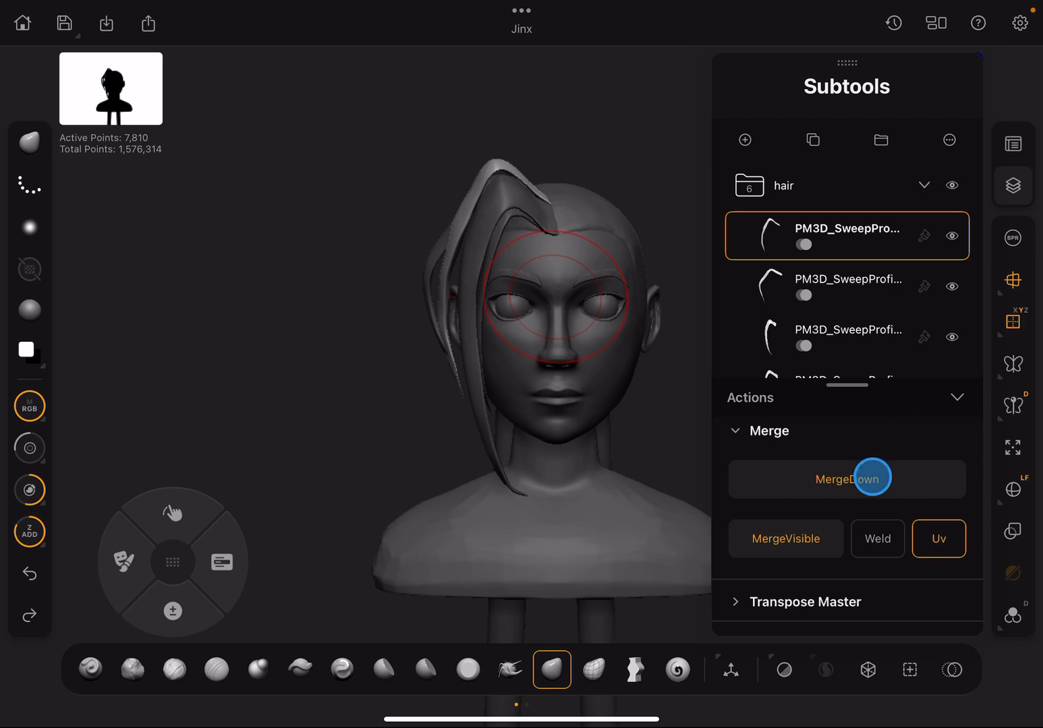
pyautogui.click(846, 480)
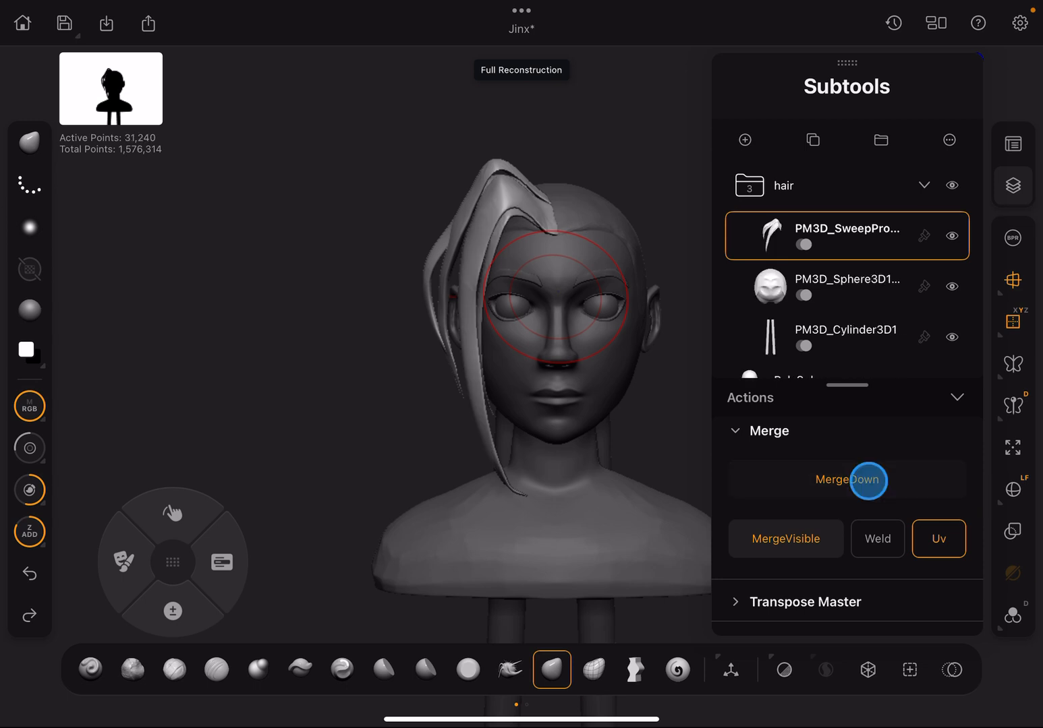
pyautogui.click(847, 480)
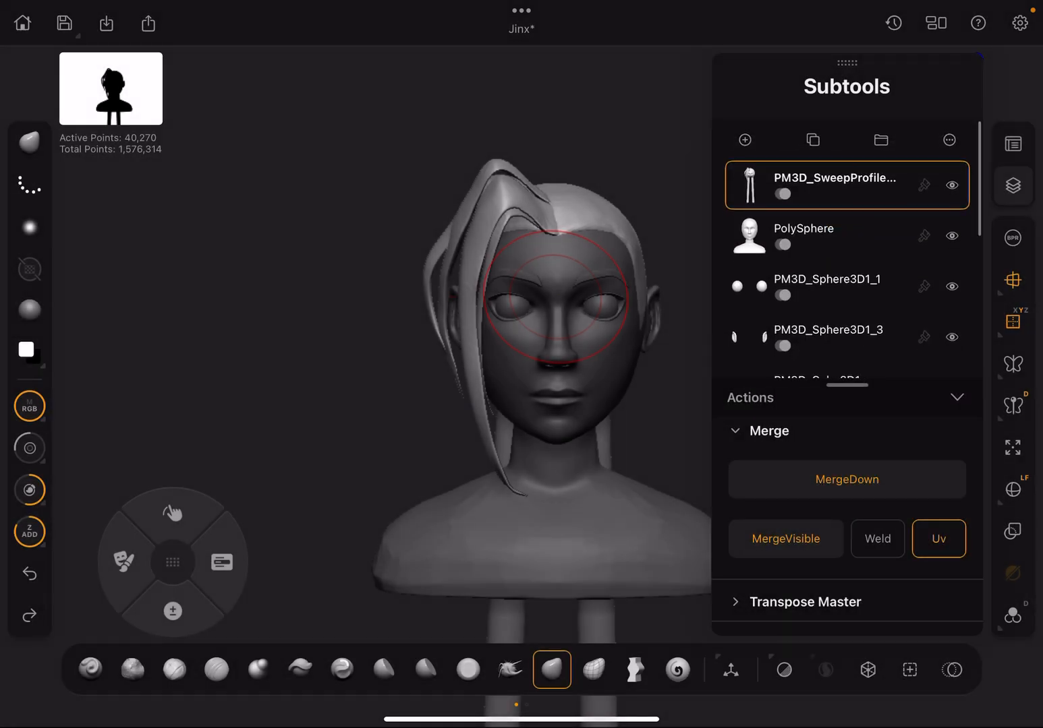
pyautogui.click(847, 480)
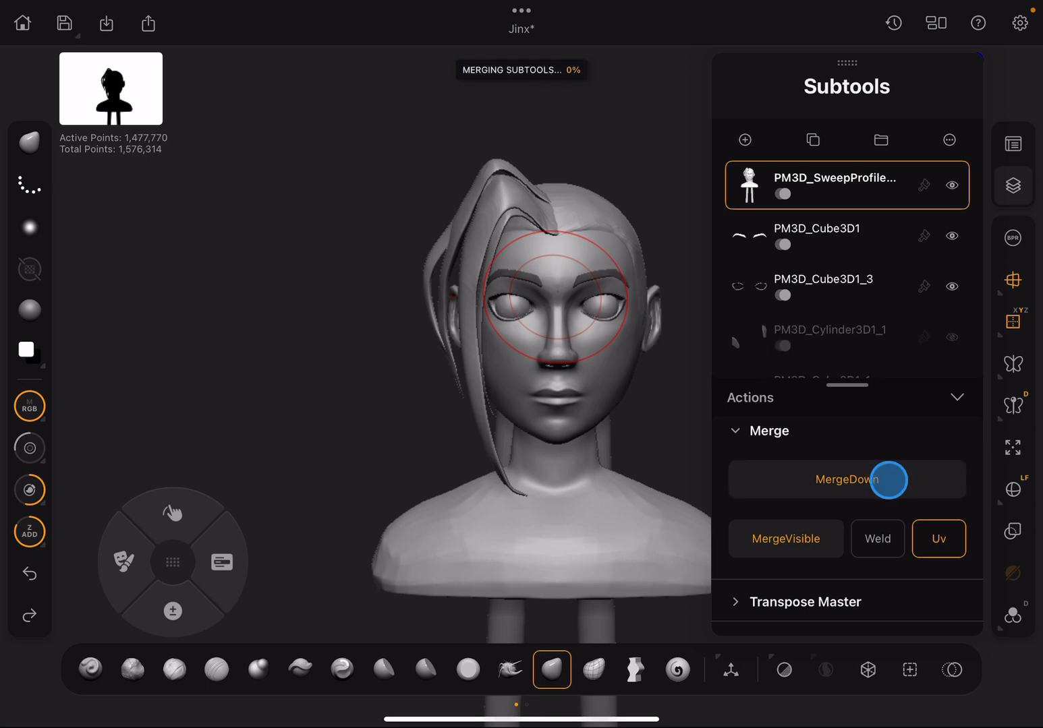
pyautogui.click(846, 479)
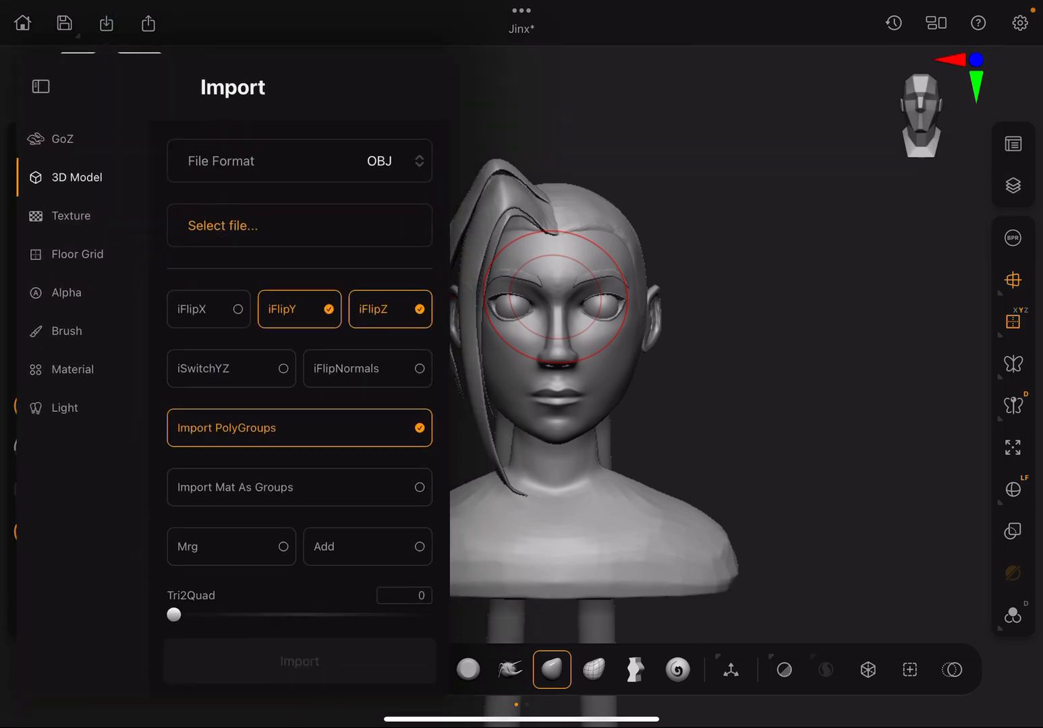
# - Select and import Braid.obj as the scene's single Braid subtool
pyautogui.click(299, 225)
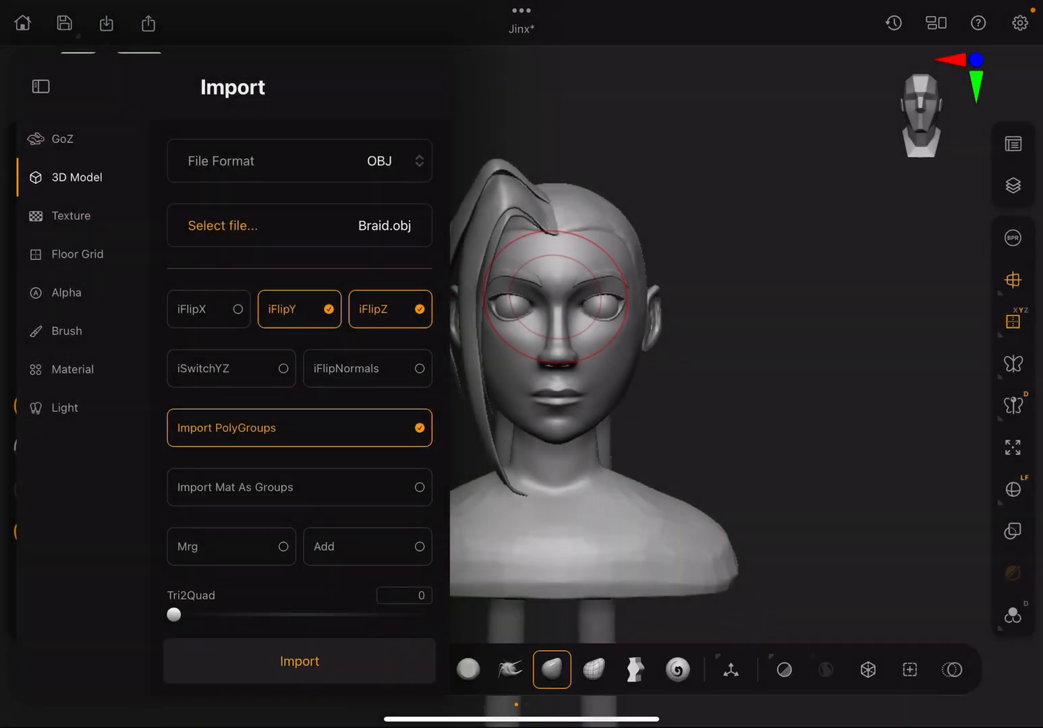
pyautogui.click(299, 662)
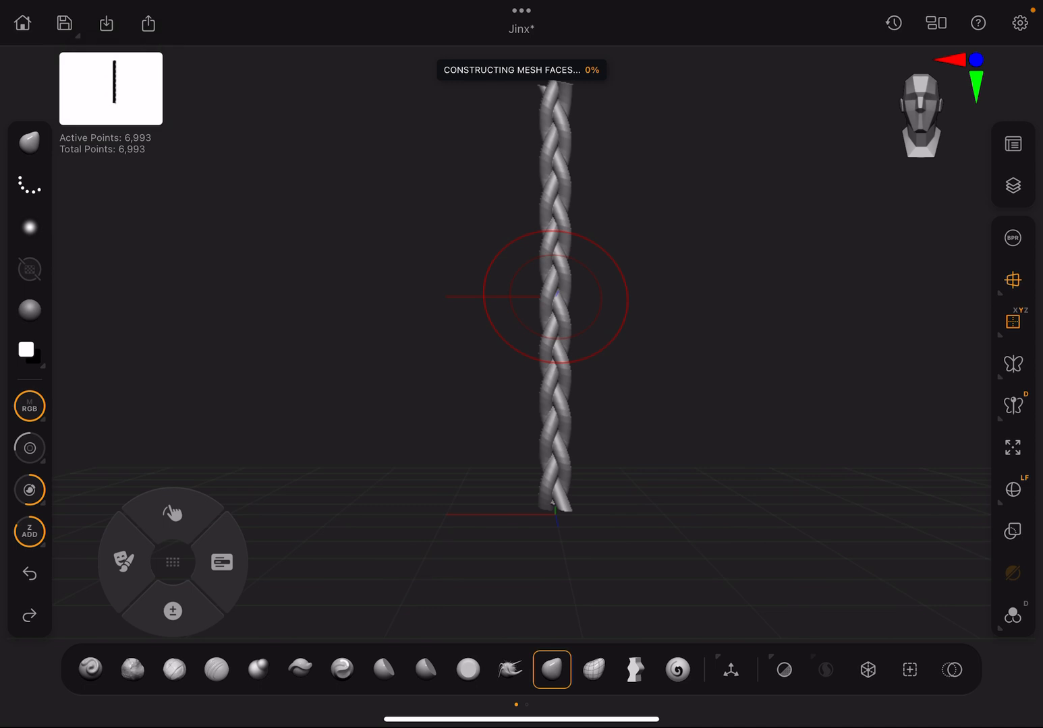
pyautogui.click(1012, 185)
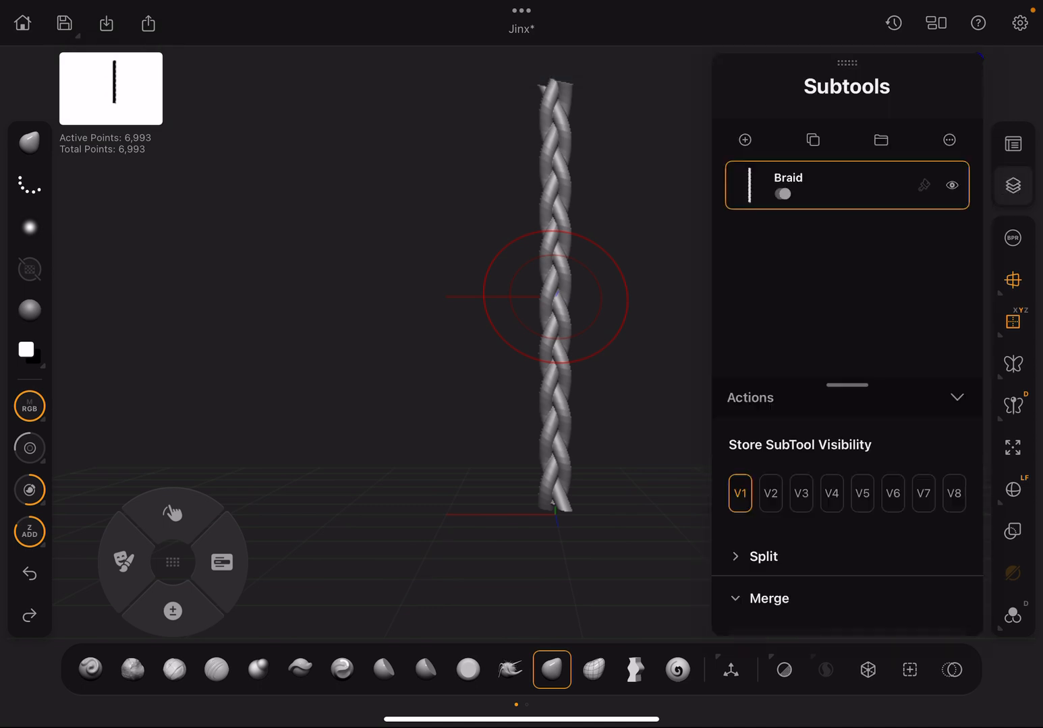
# - Insert the merged PM3D_SweepProfile bust as a second subtool and activate the Gizmo
pyautogui.click(745, 140)
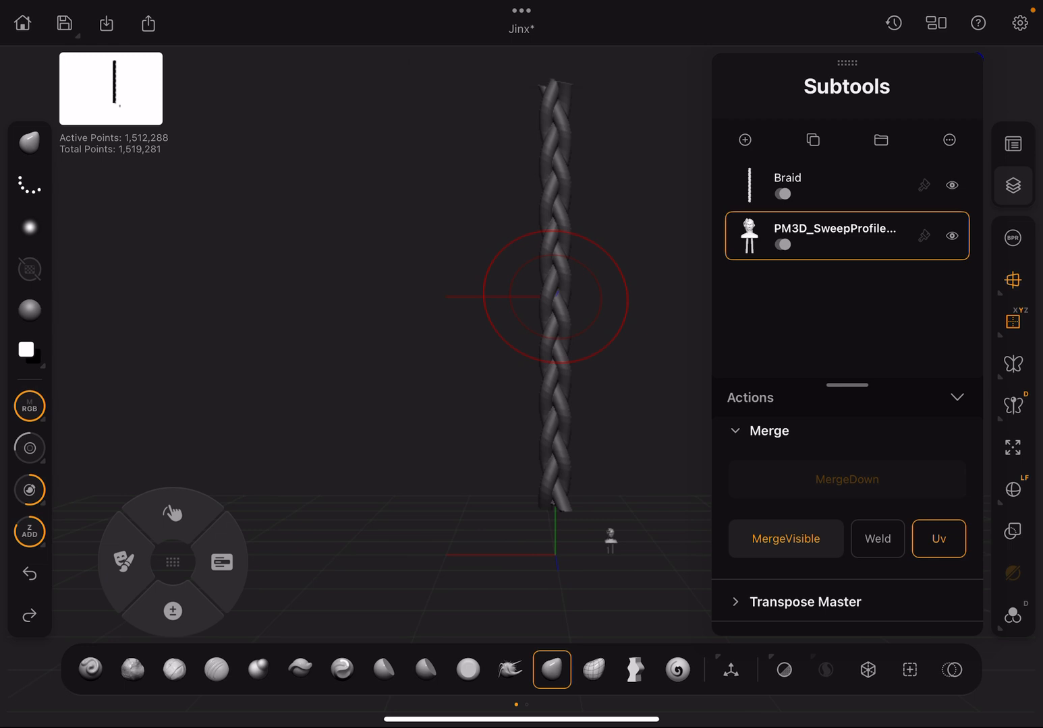
pyautogui.click(730, 670)
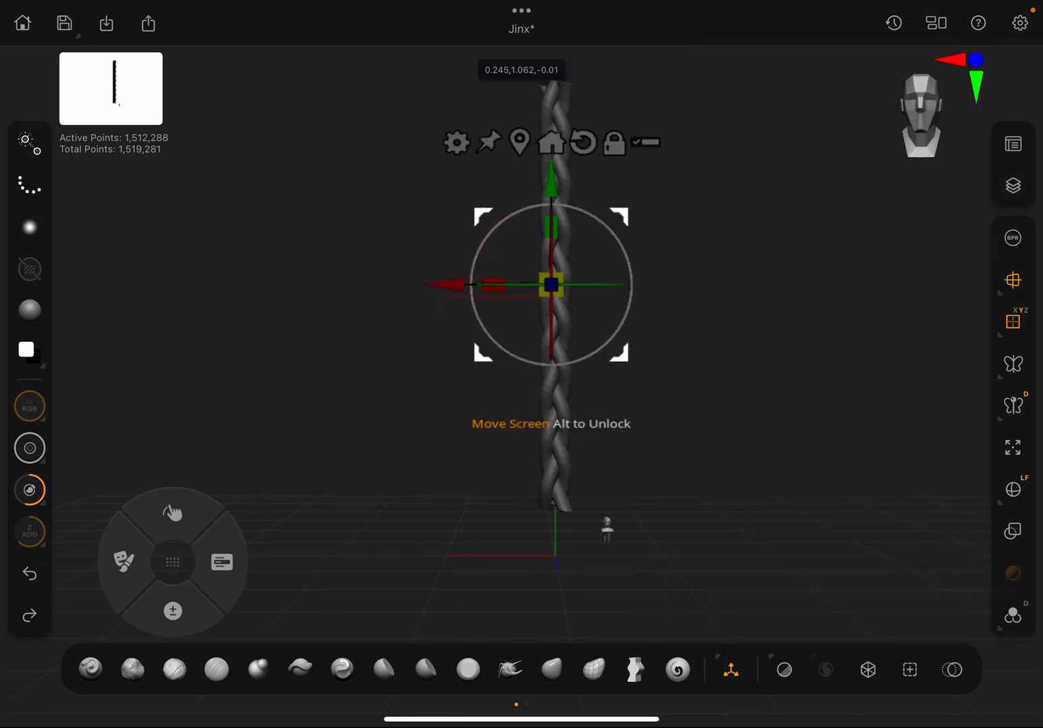
# - Select the Braid, position it through the bust's head with the gizmo, then select the bust
pyautogui.click(1013, 184)
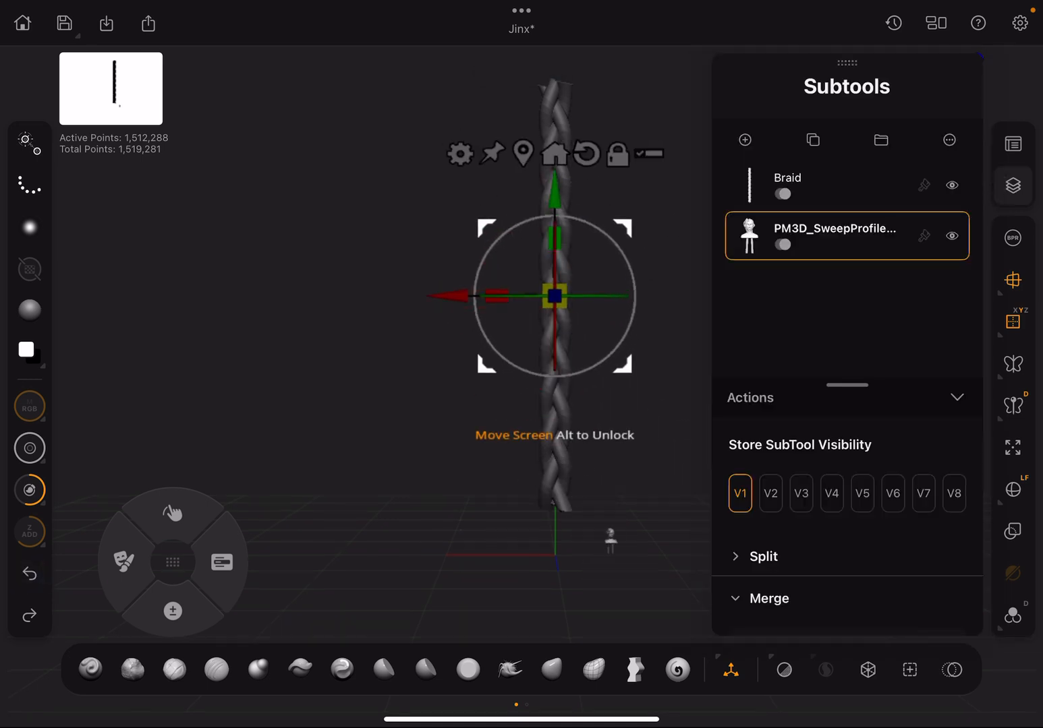
pyautogui.click(788, 178)
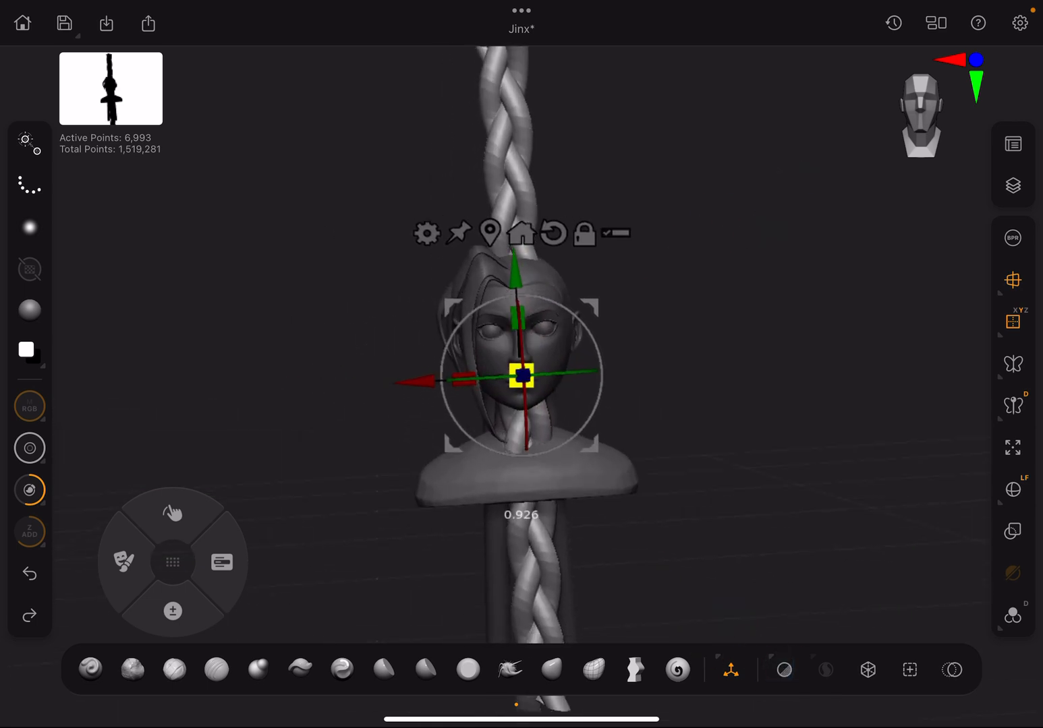
pyautogui.click(1012, 184)
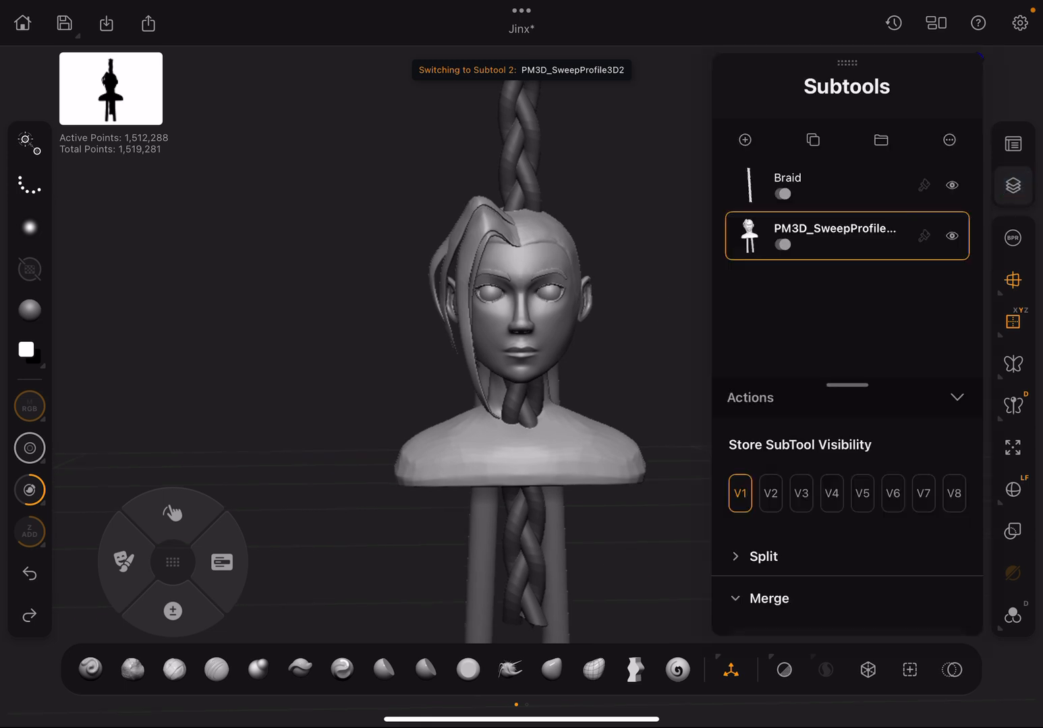
# - Split the merged bust with Split To Parts, confirming the warning, into 18 subtools
pyautogui.click(762, 556)
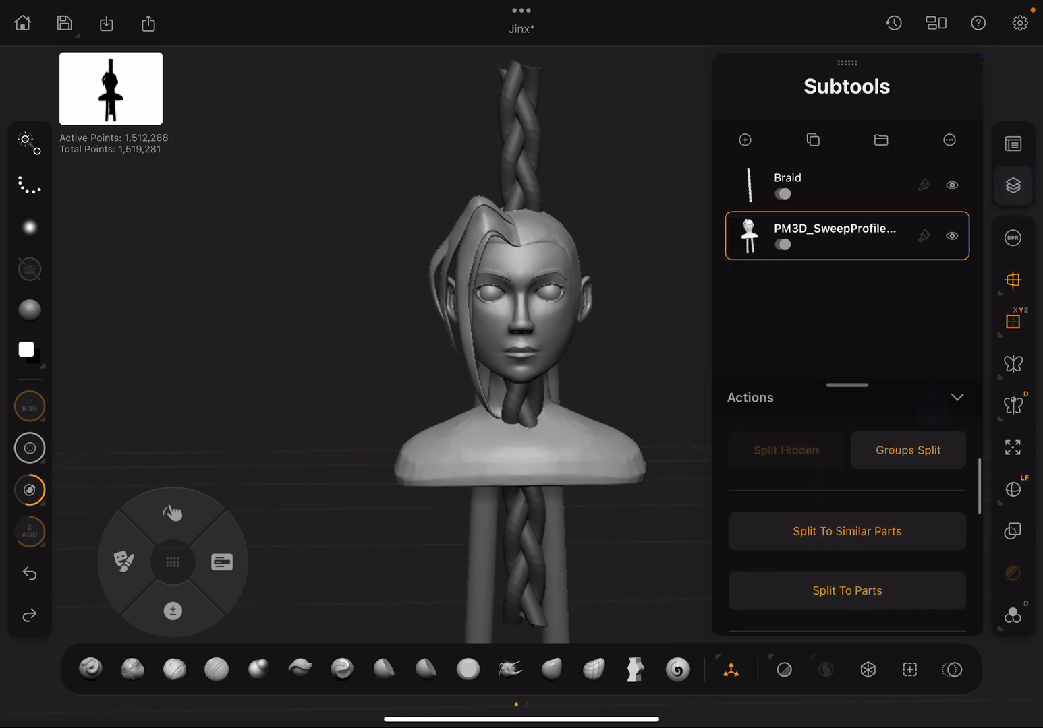
pyautogui.click(907, 451)
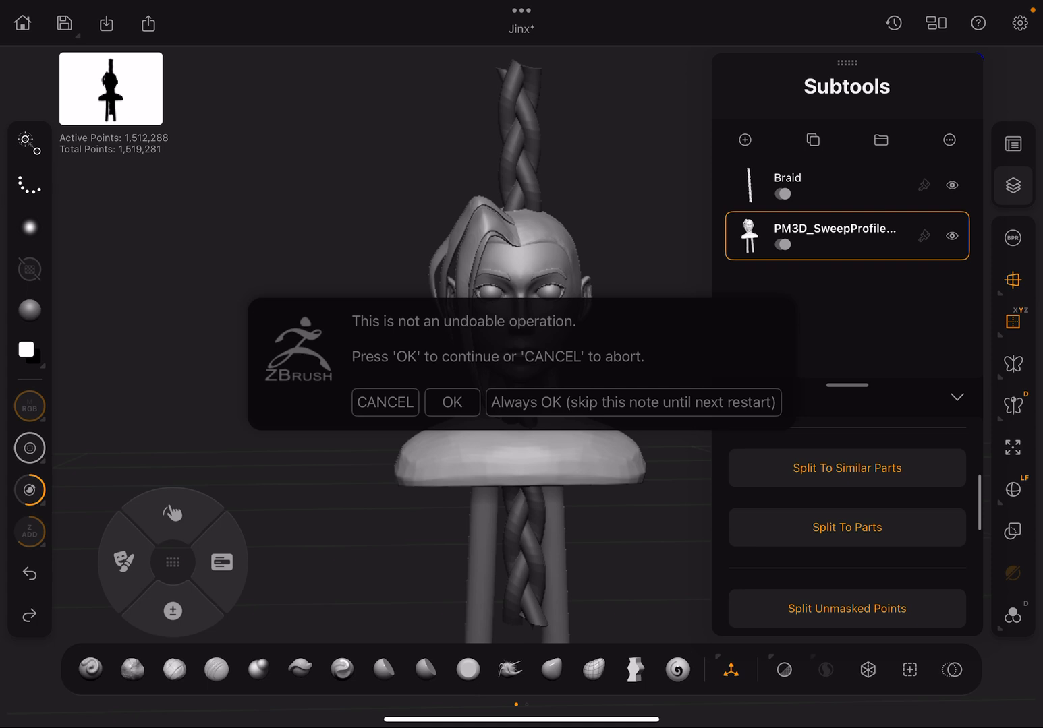
pyautogui.click(451, 402)
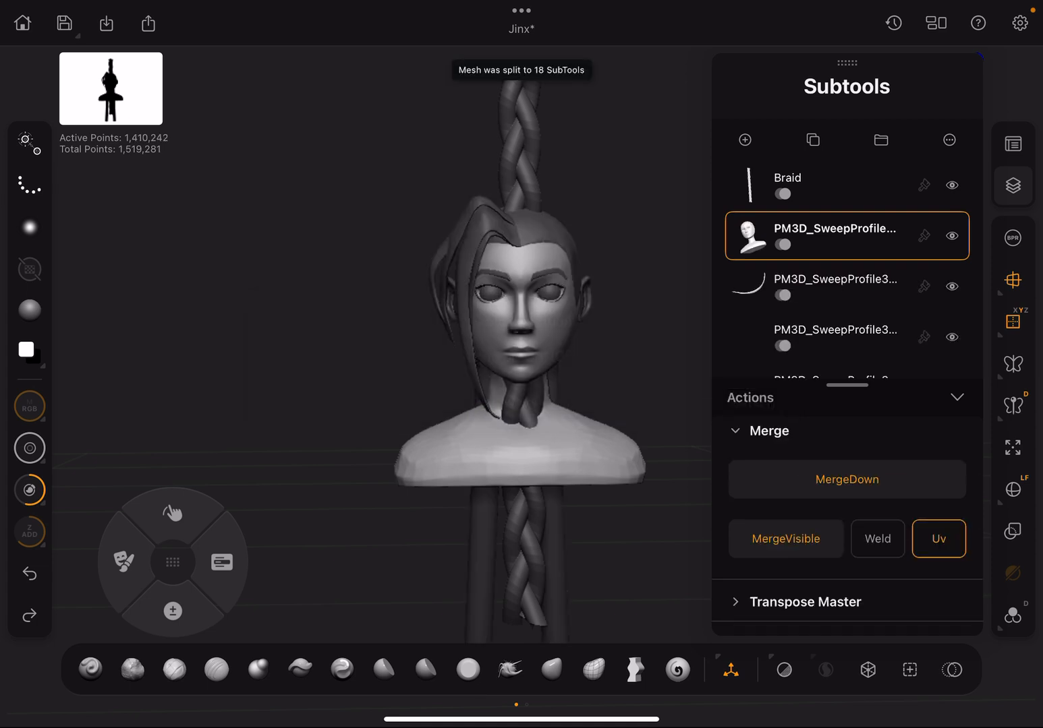
pyautogui.scroll(-3)
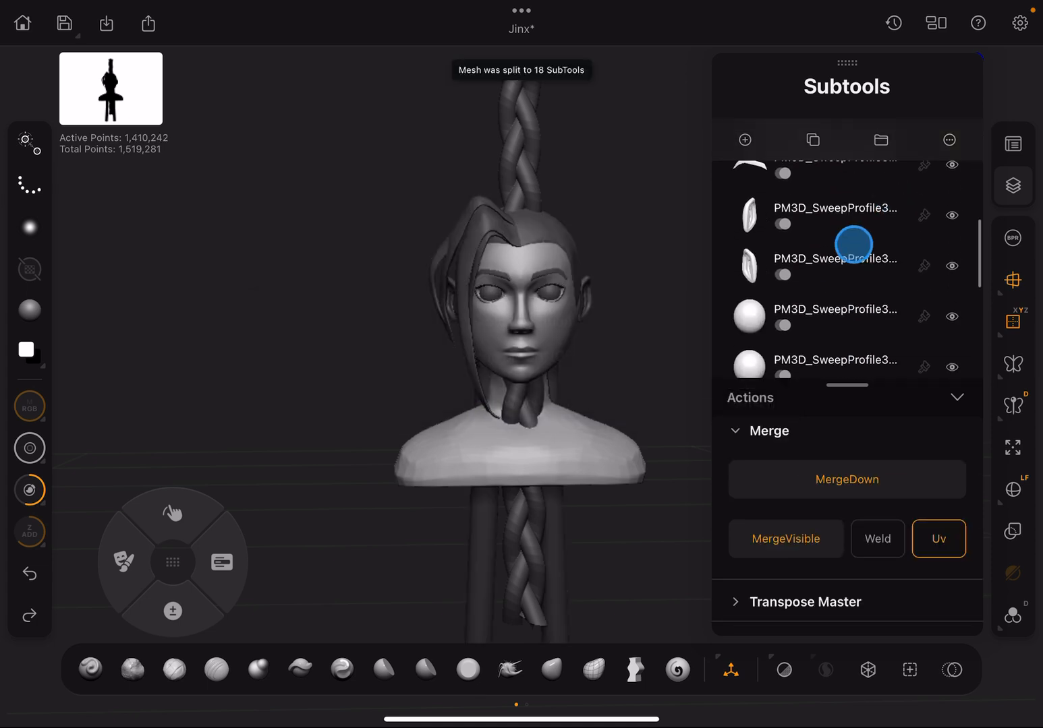